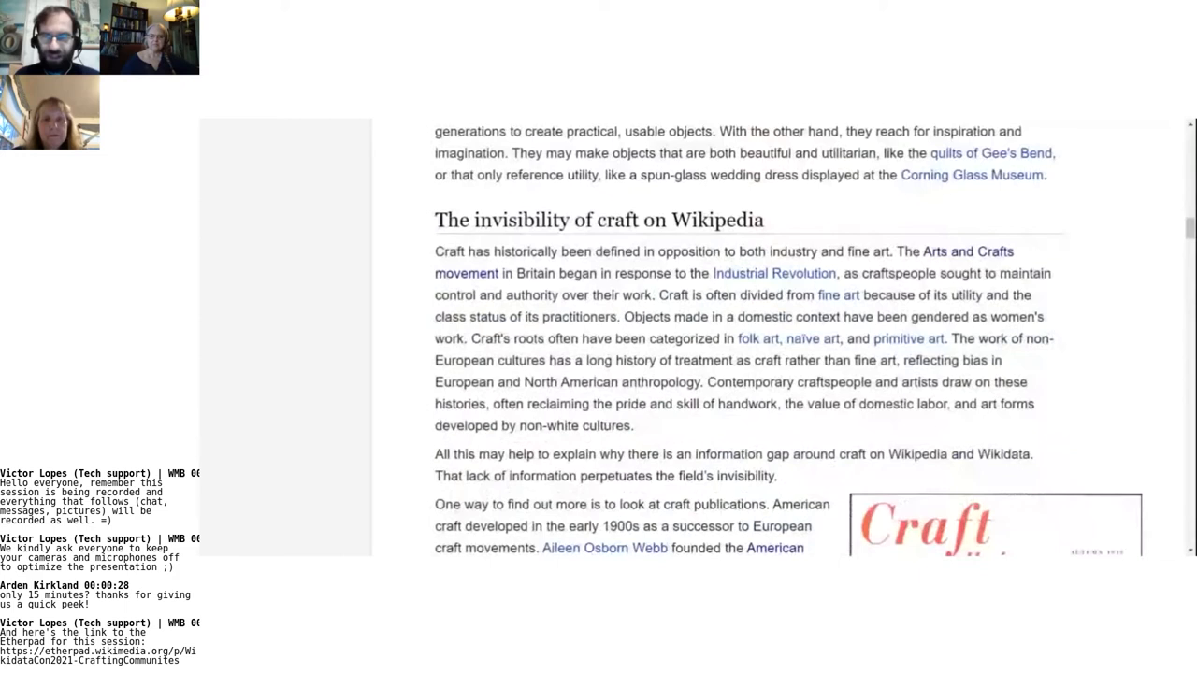
# - Scroll WikiProject Craft to 'The invisibility of craft on Wikipedia' and the craft publications paragraph
pyautogui.scroll(-3)
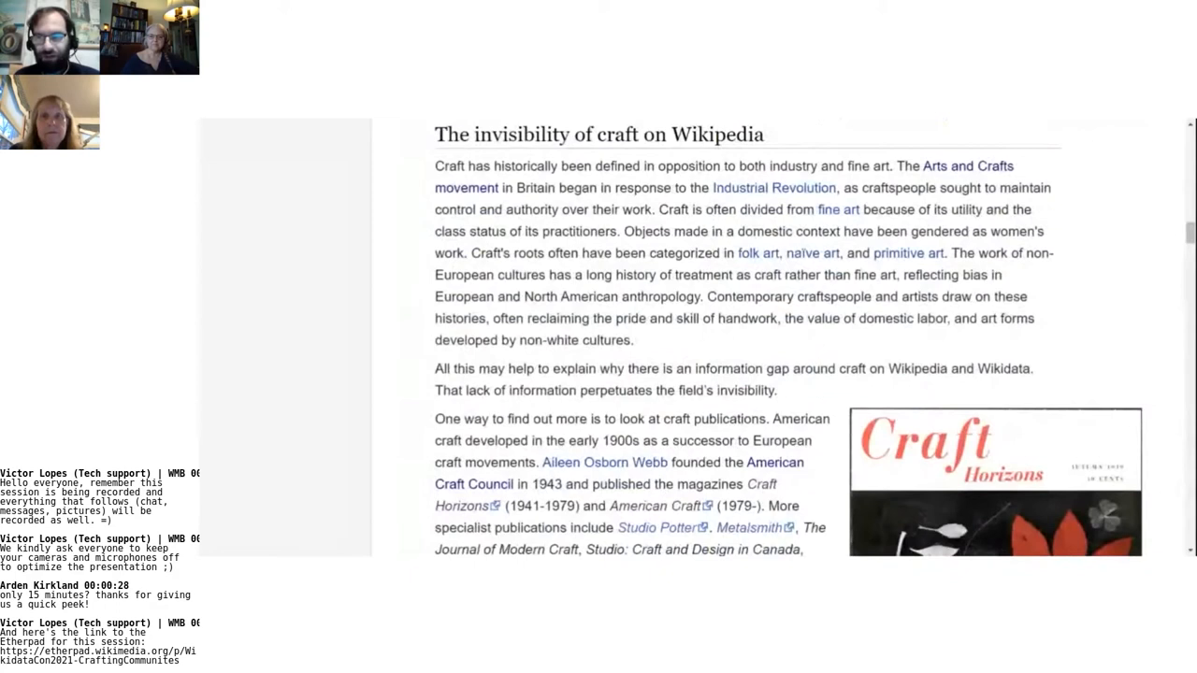
pyautogui.scroll(-3)
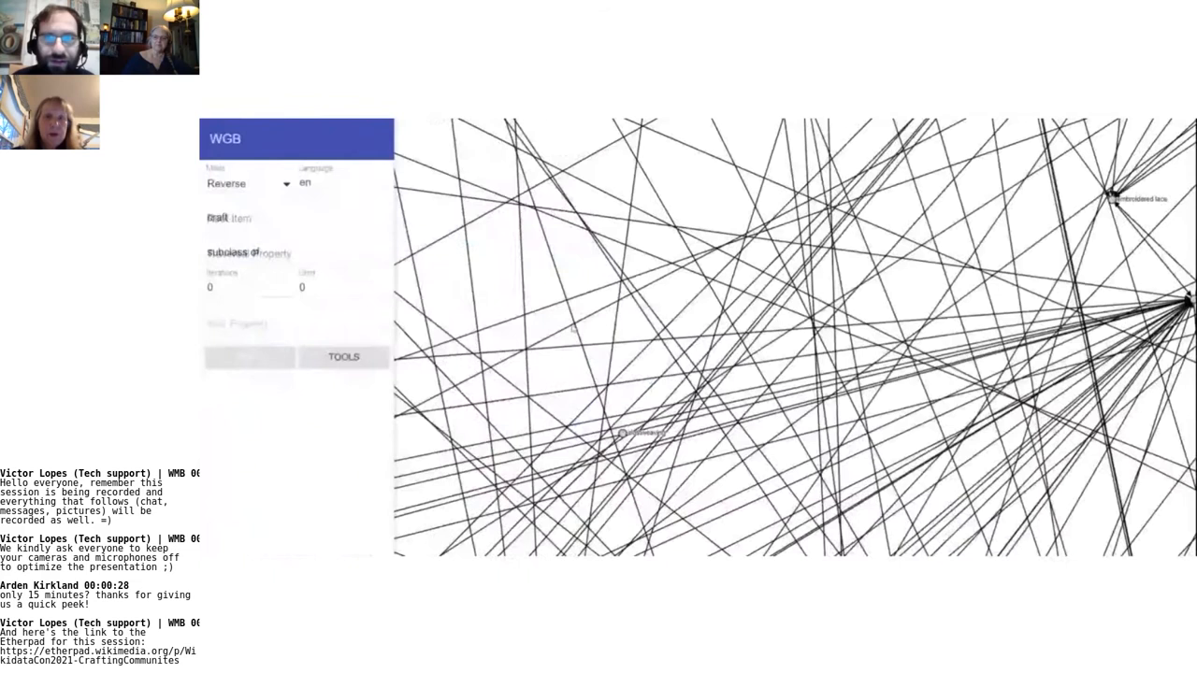
pyautogui.click(250, 356)
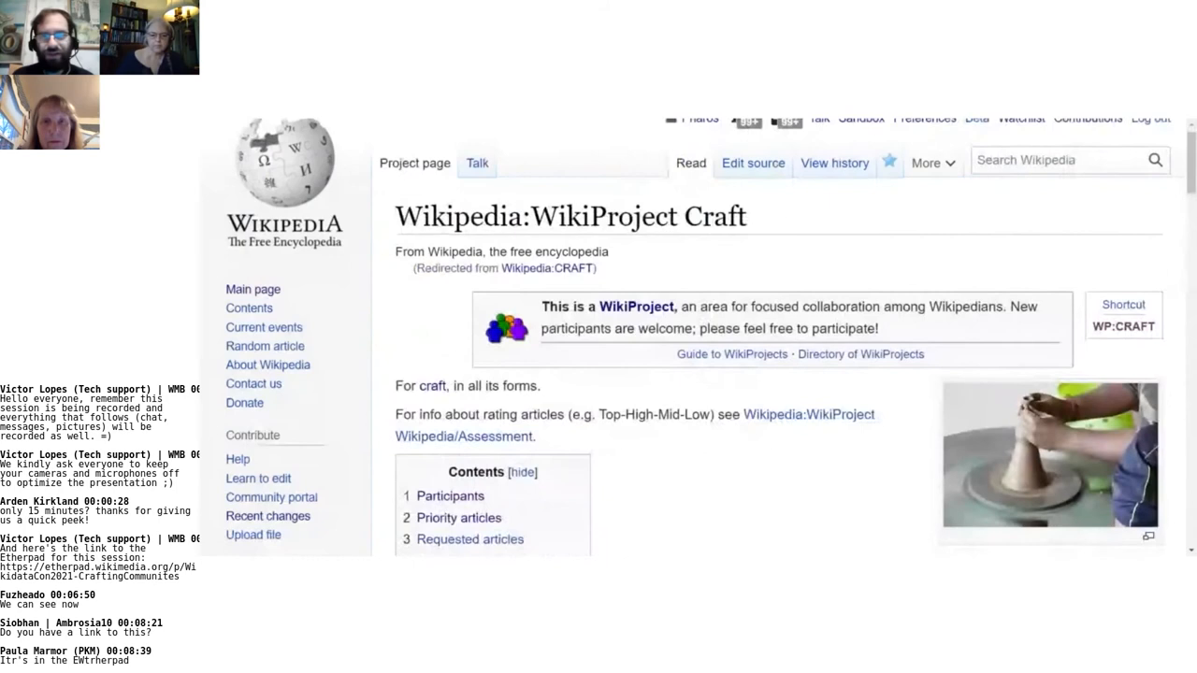
# - Scroll through the WP:CRAFT introduction and contents, then return to the craft subclass graph
pyautogui.scroll(-3)
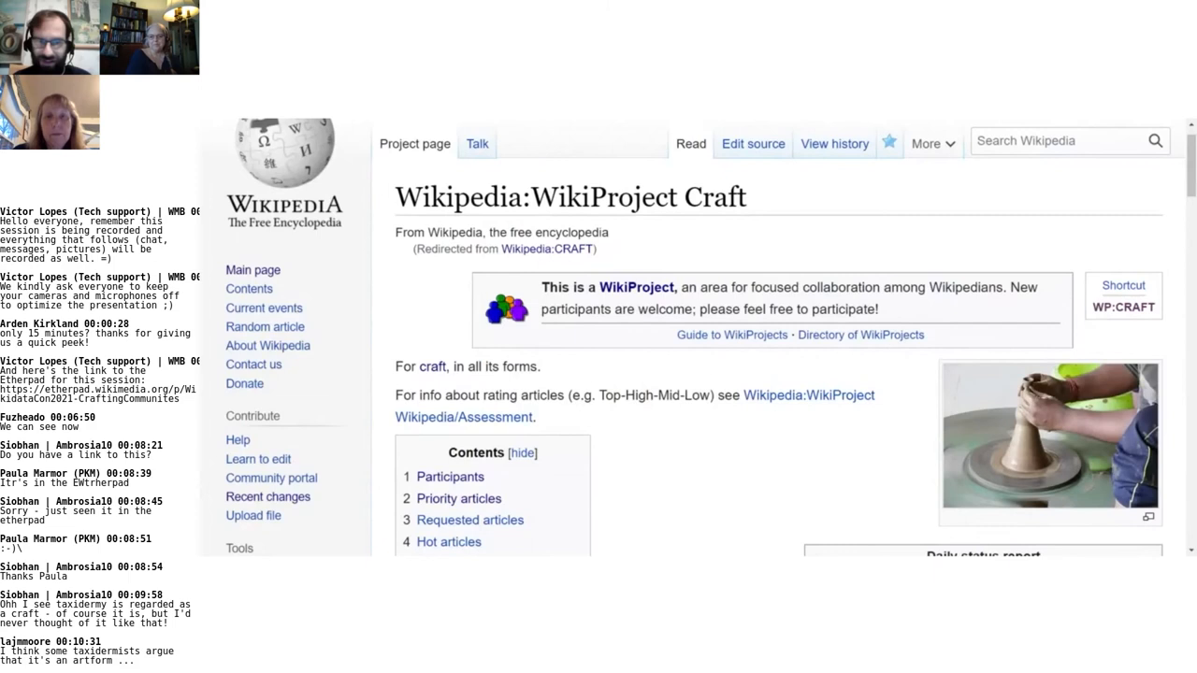
pyautogui.click(249, 358)
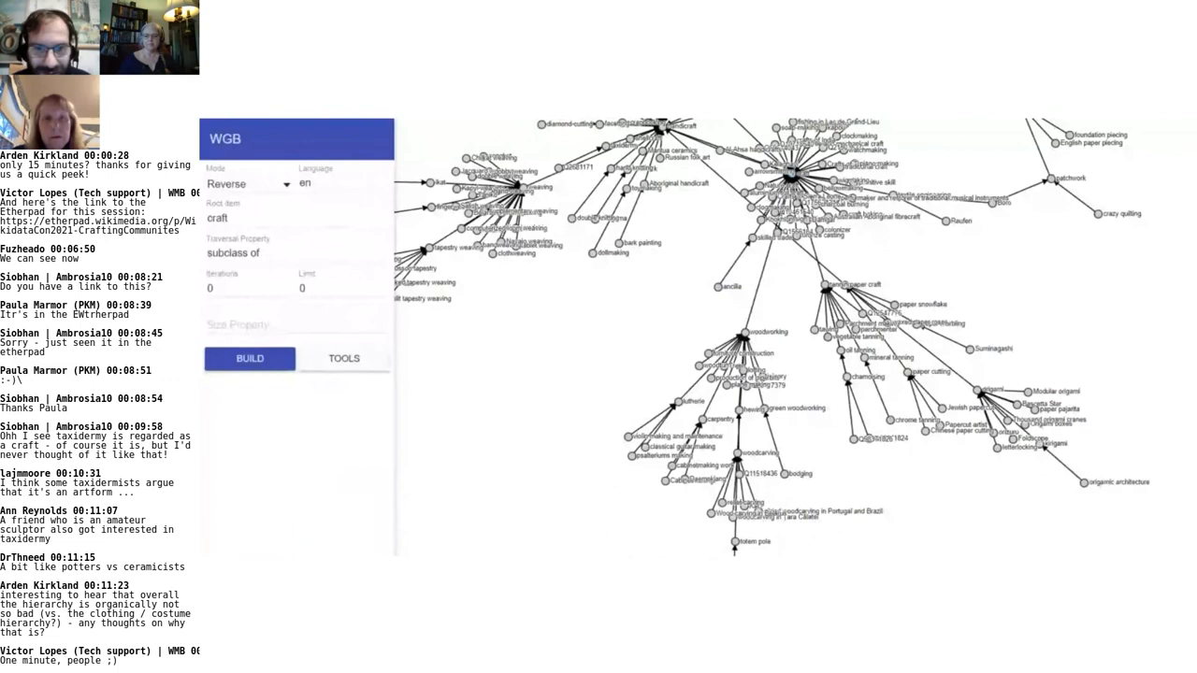
# - Scroll the craft subclass tree toward branches like origami, patchwork and totem pole
pyautogui.scroll(-3)
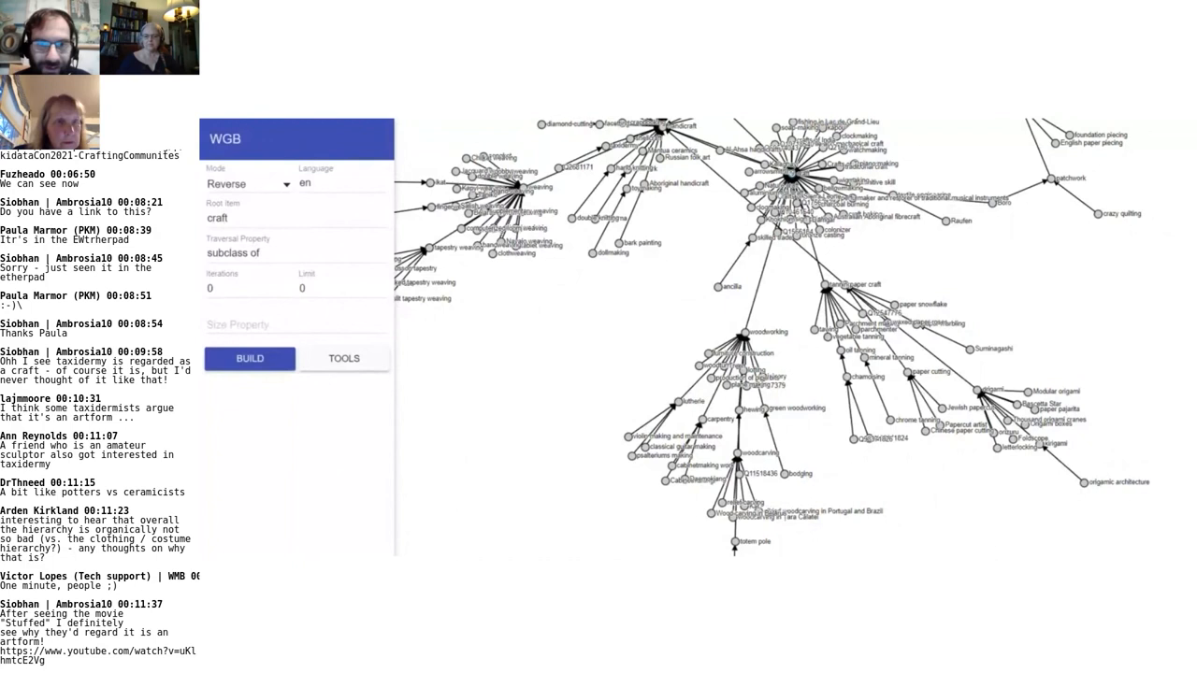